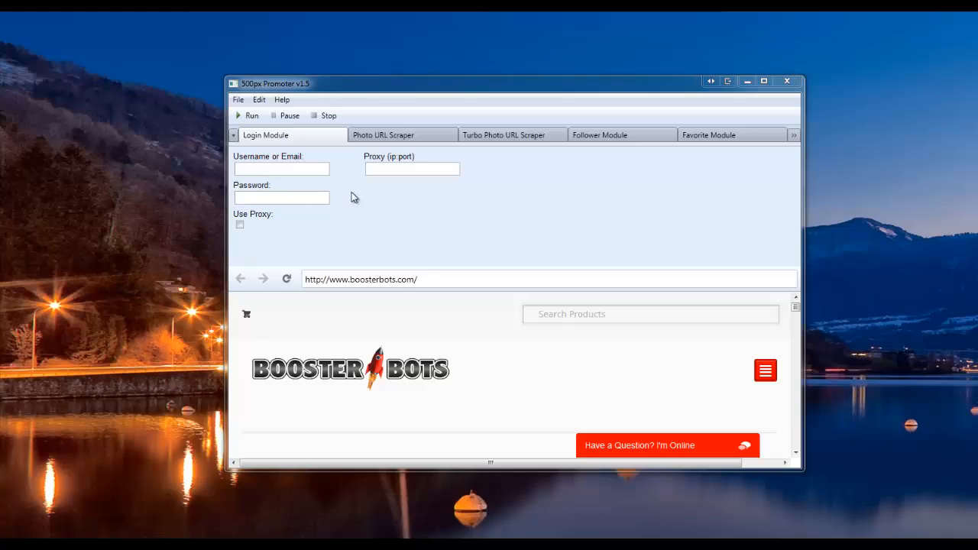
pyautogui.moveTo(431, 218)
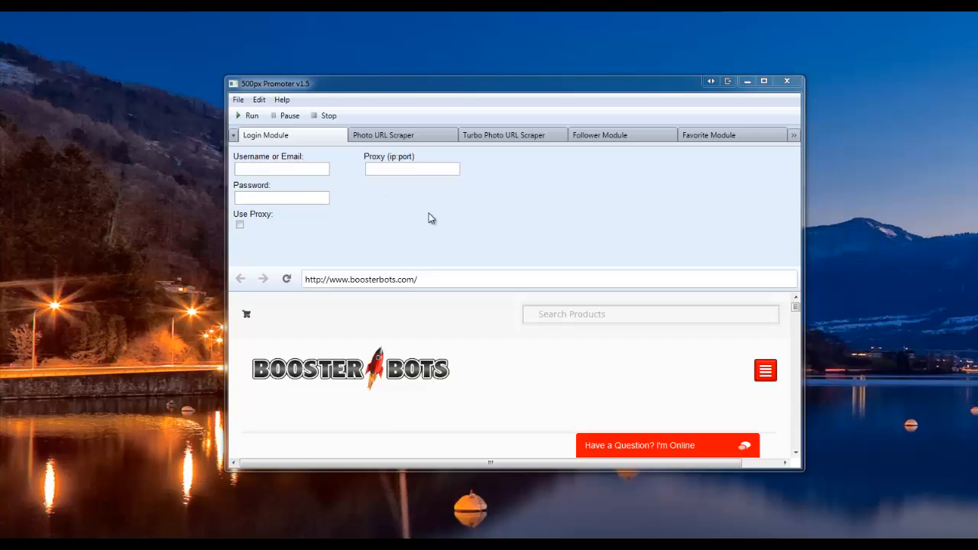
pyautogui.moveTo(527, 196)
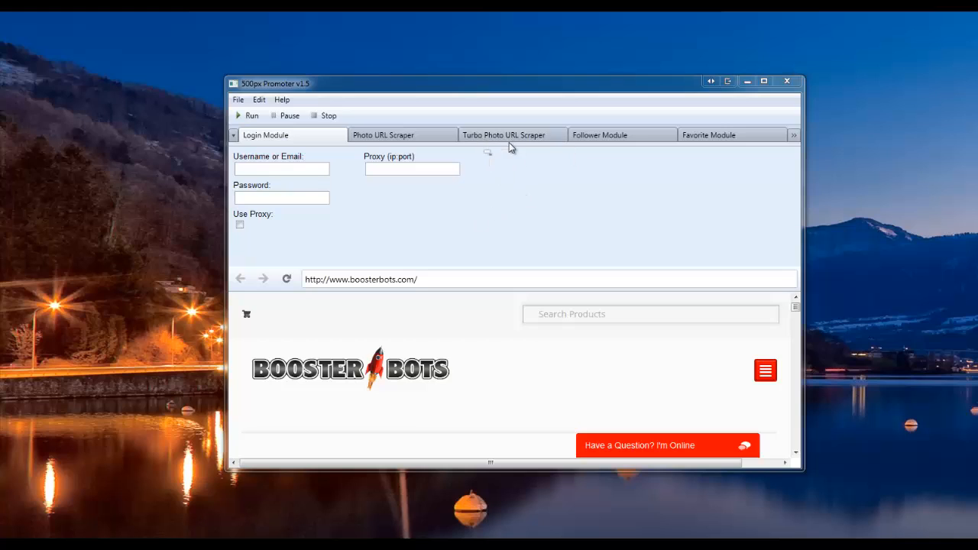
pyautogui.moveTo(506, 136)
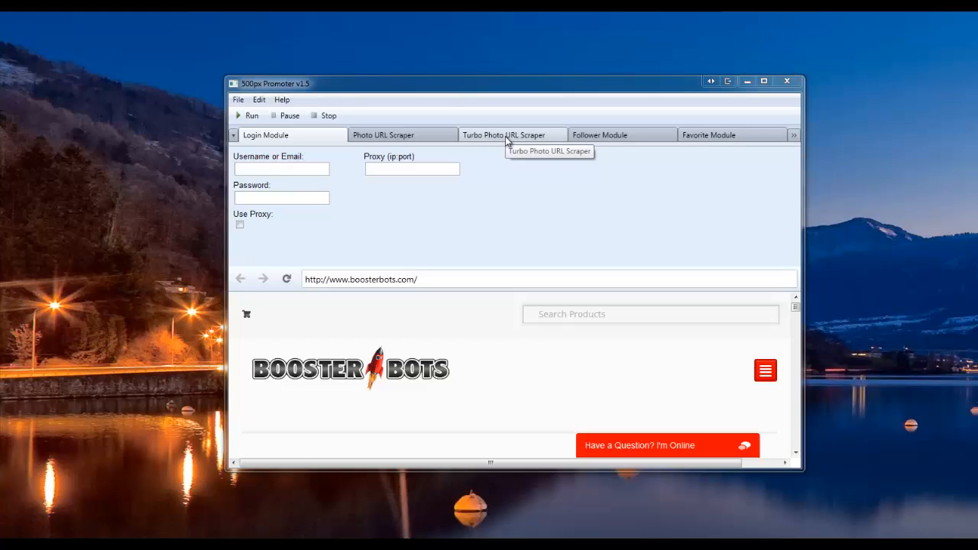
pyautogui.moveTo(327, 227)
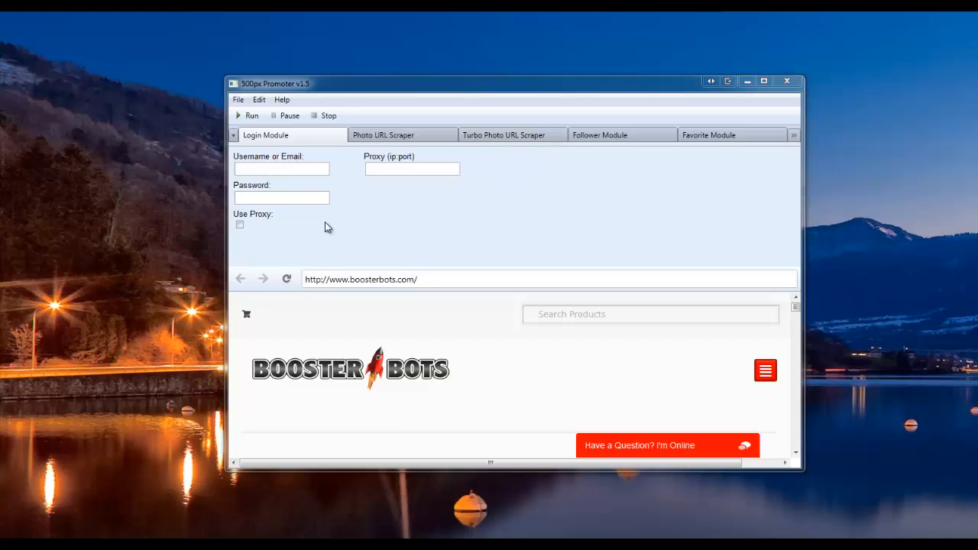
pyautogui.moveTo(297, 151)
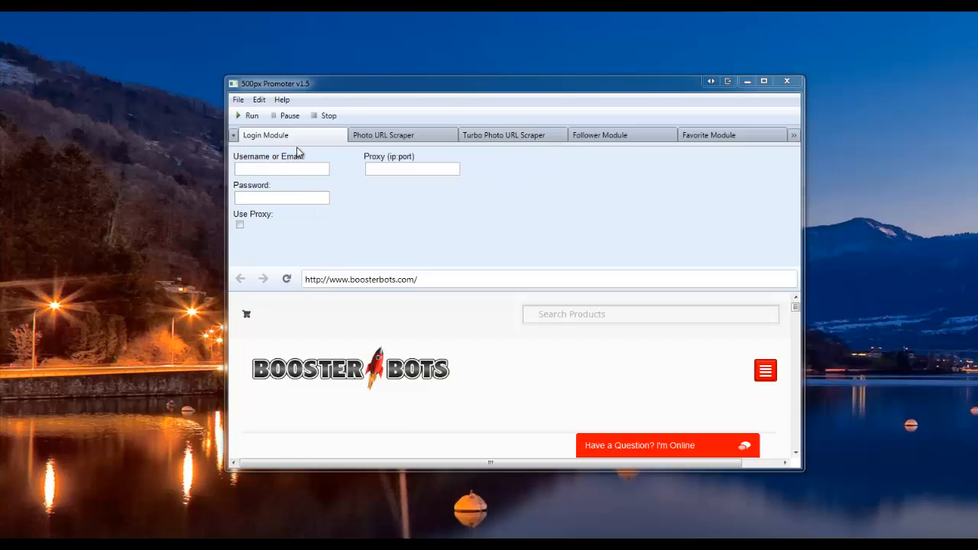
pyautogui.moveTo(193, 177)
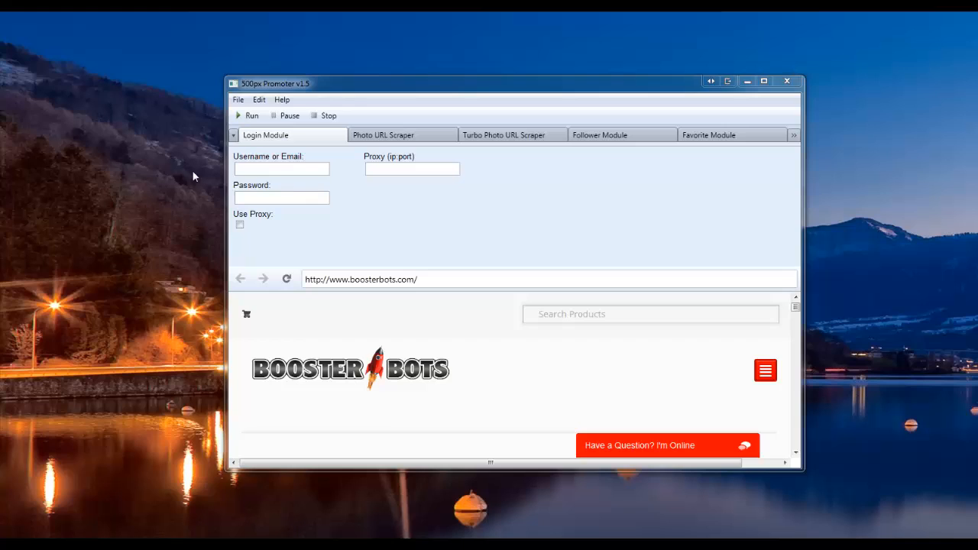
pyautogui.moveTo(279, 182)
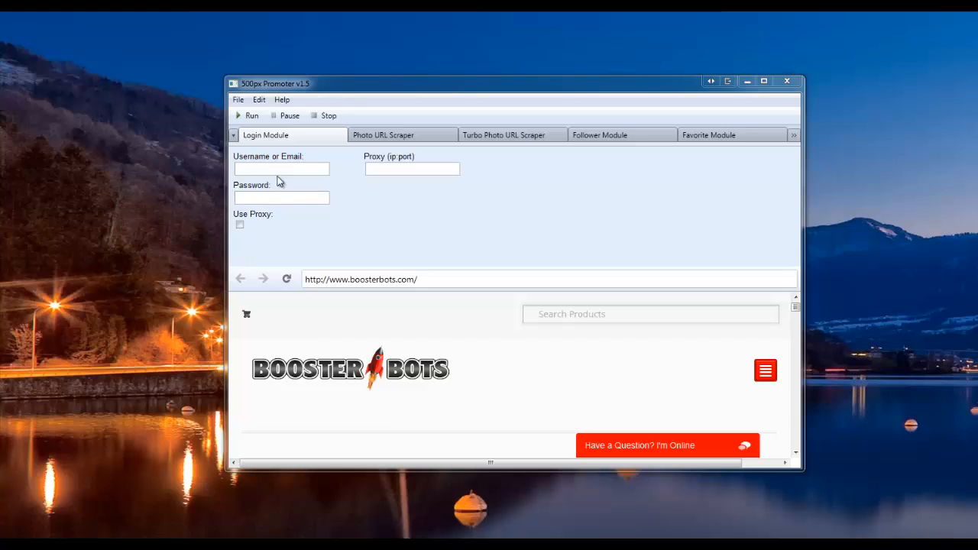
# - Enter the account's username or email and its password in the login fields
pyautogui.click(281, 169)
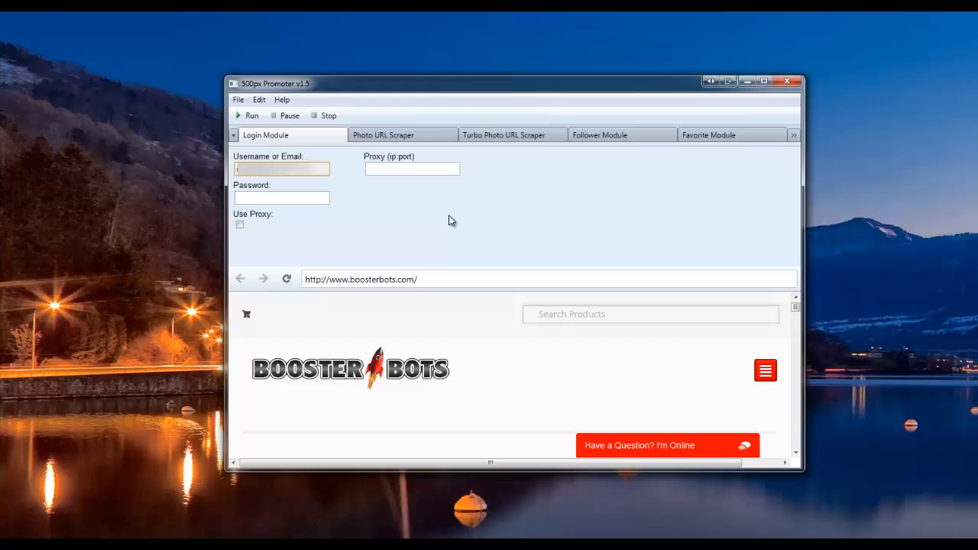
pyautogui.click(281, 197)
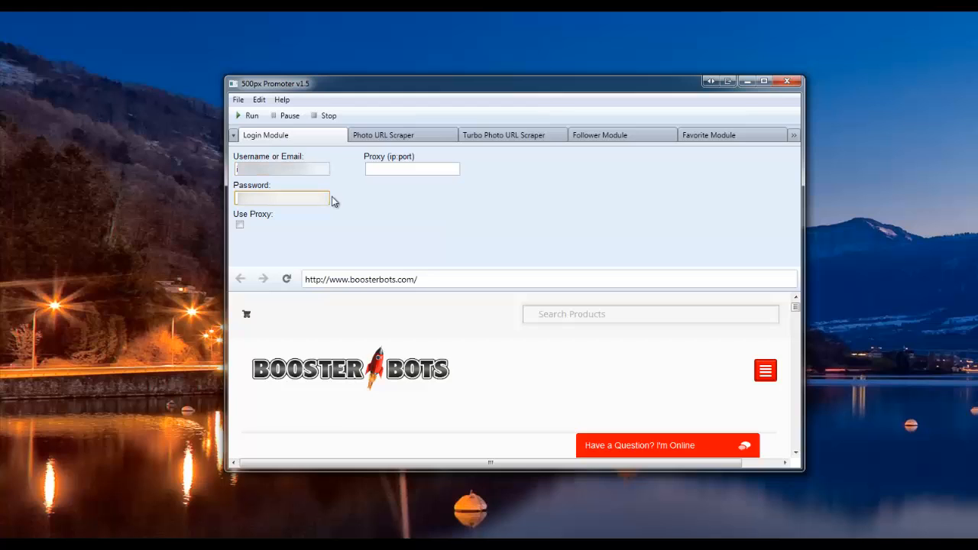
pyautogui.click(281, 198)
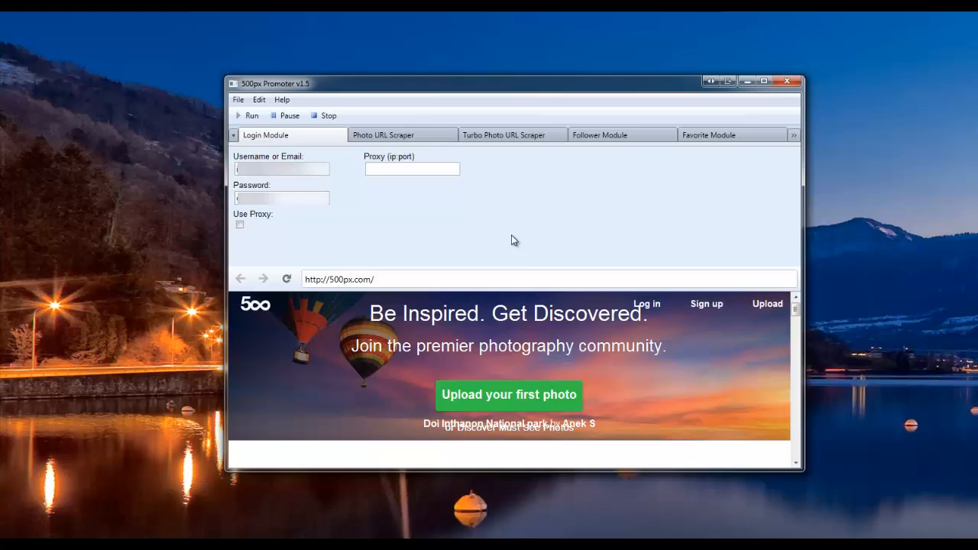
pyautogui.moveTo(539, 213)
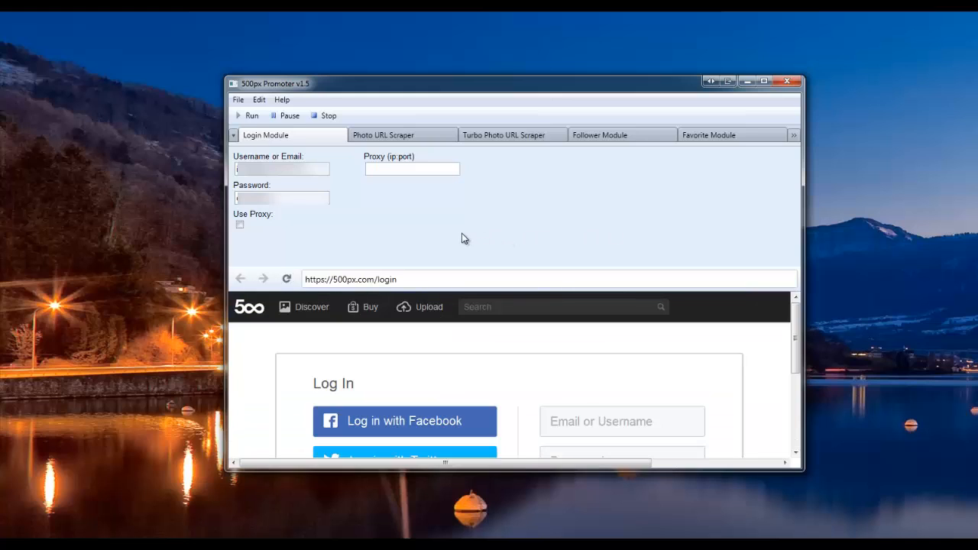
pyautogui.moveTo(494, 238)
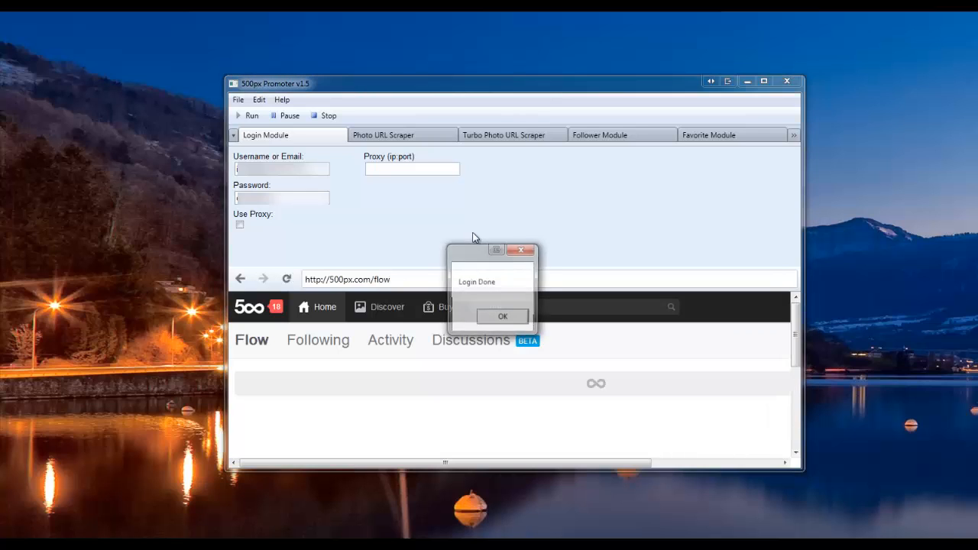
# - Acknowledge the 'Login Done' message once the bot reaches the 500px Flow page
pyautogui.click(501, 316)
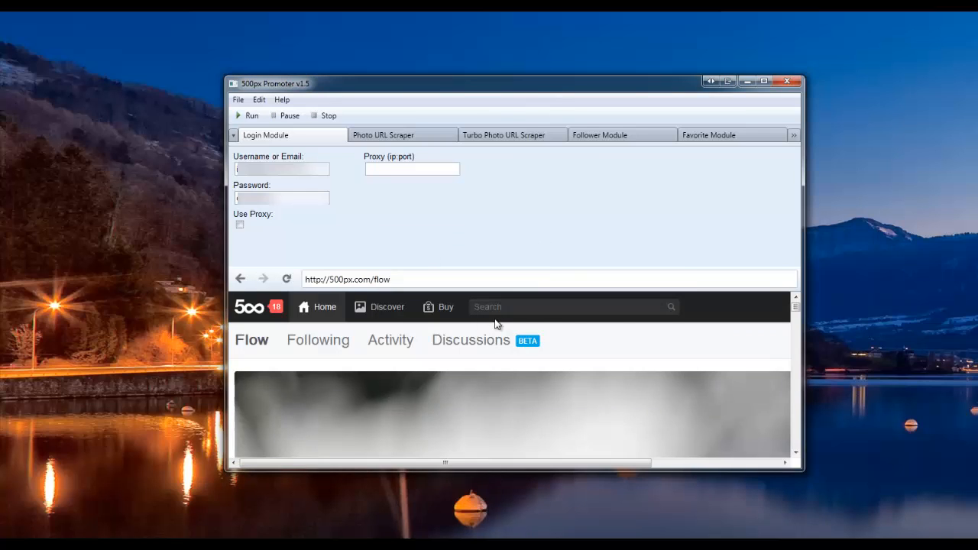